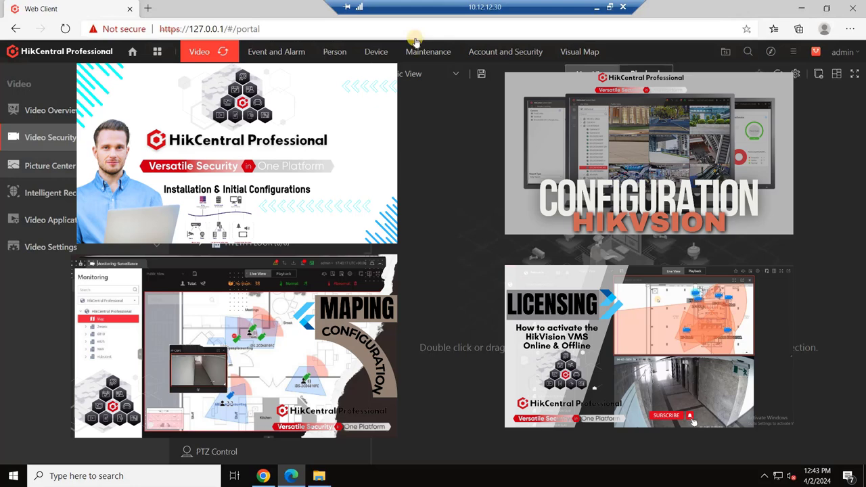
Step: View the Visual Map page in the Web Client, then minimize the browser to show the desktop
{"action": "left_click", "coordinate": [578, 51]}
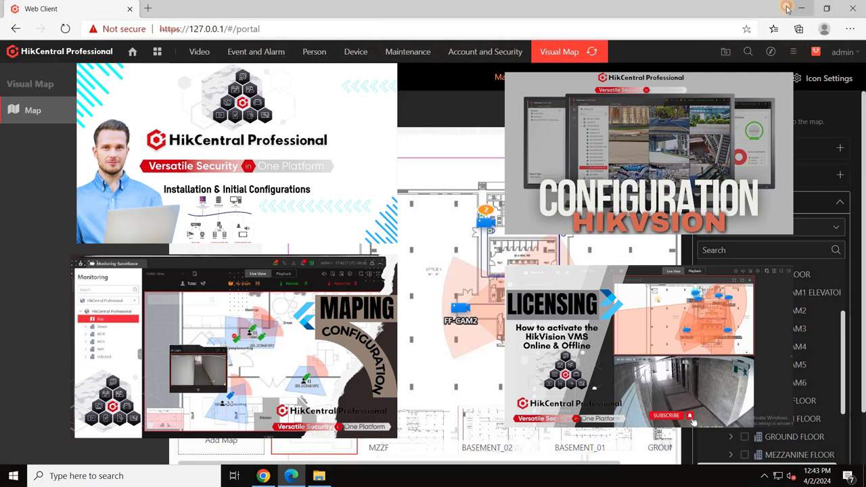
{"action": "left_click", "coordinate": [800, 8]}
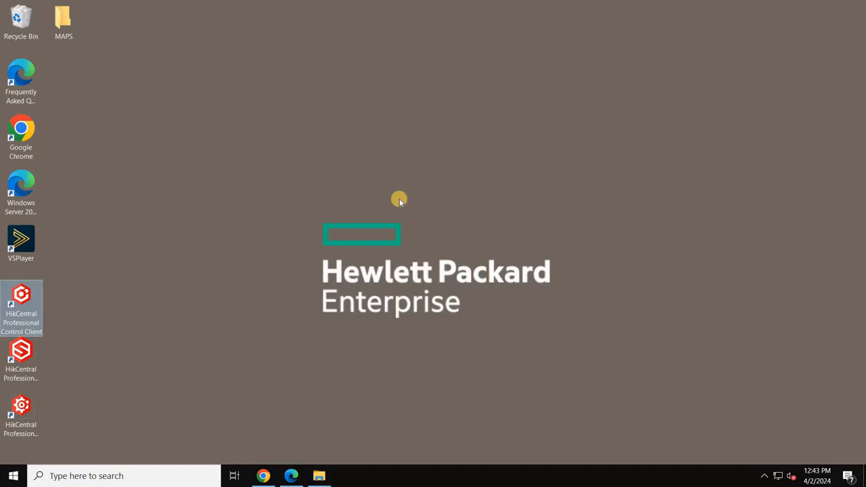
Step: Launch the Control Client and sign in as the admin account to reach the module menu
{"action": "double_click", "coordinate": [21, 304]}
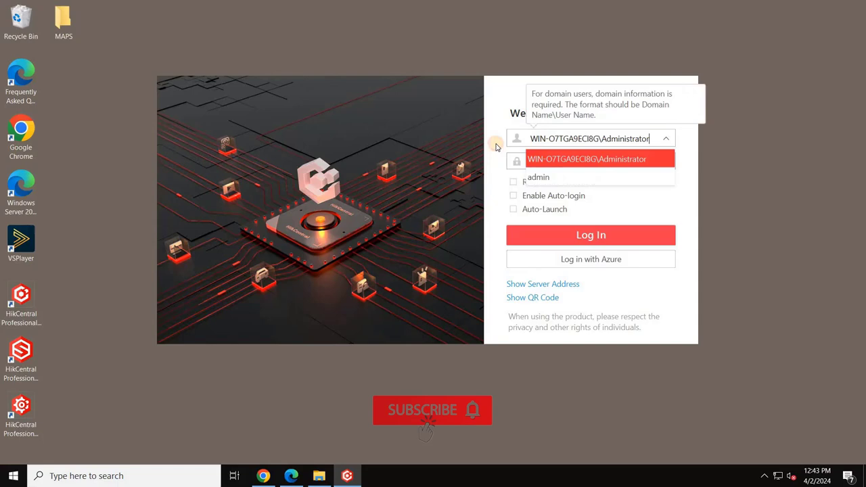
{"action": "left_click", "coordinate": [537, 175]}
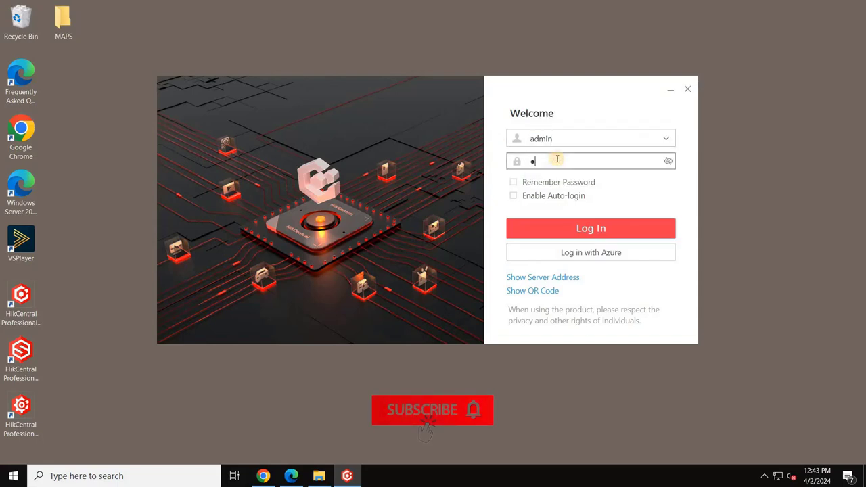
{"action": "type", "text": "password"}
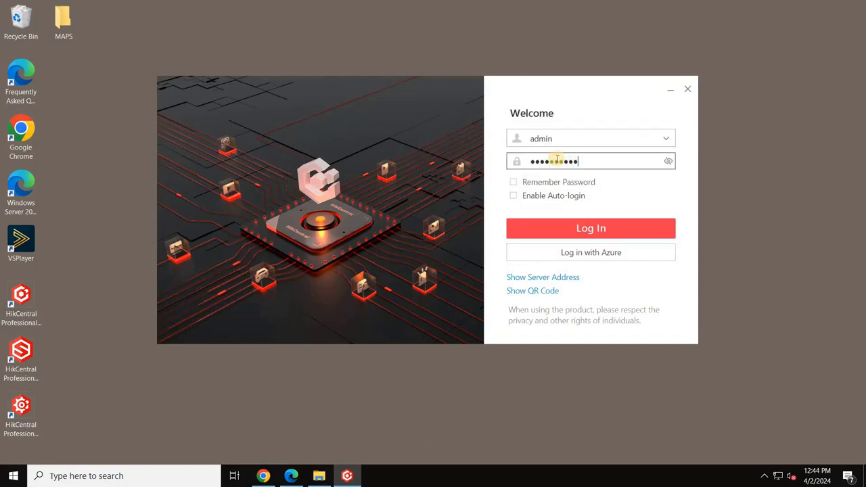
{"action": "left_click", "coordinate": [590, 227]}
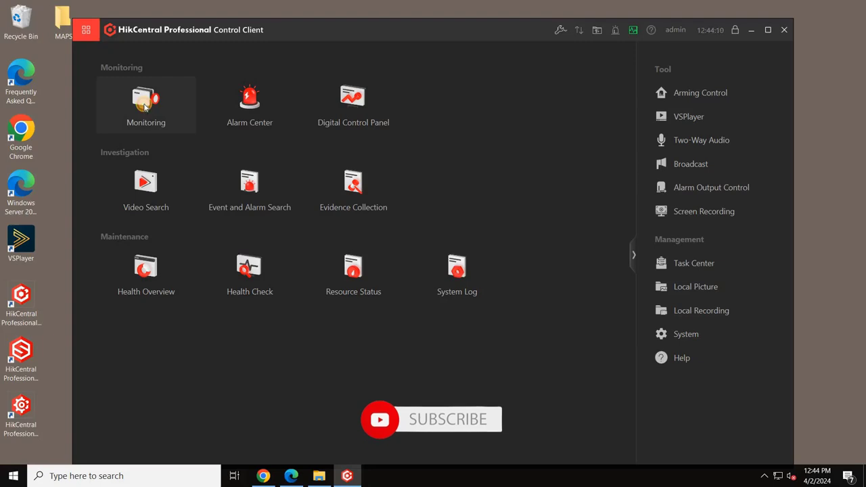
Step: Show the FIRST FLOOR map in Monitoring with FF-CAM4 playing live, then close the client
{"action": "left_click", "coordinate": [146, 98]}
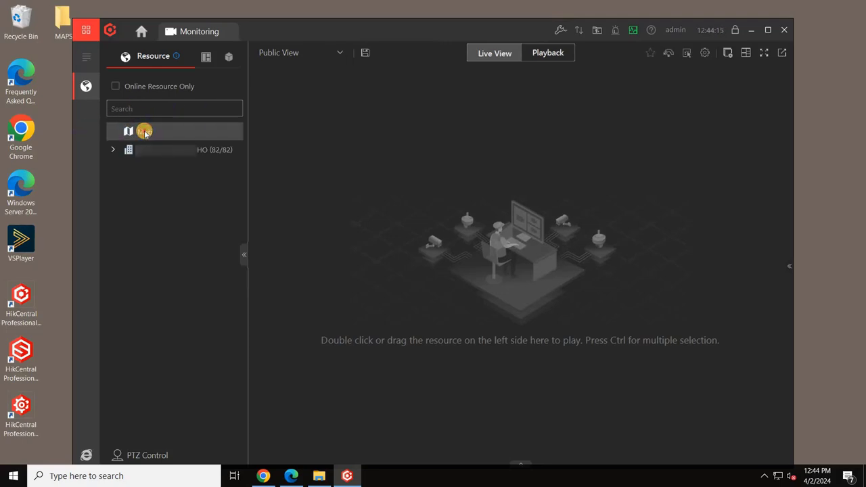
{"action": "double_click", "coordinate": [143, 131]}
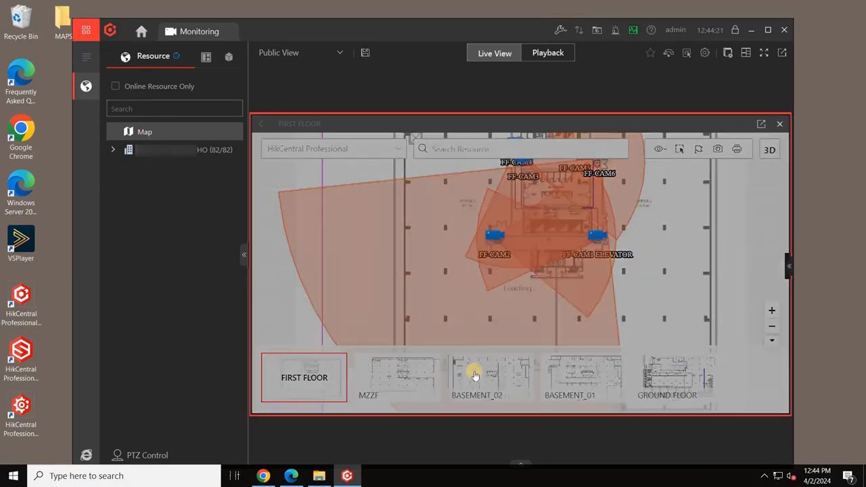
{"action": "left_click", "coordinate": [595, 235]}
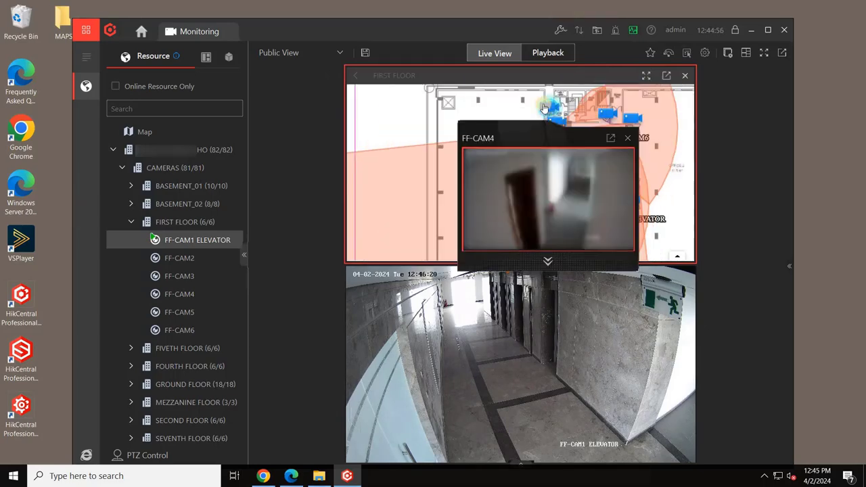
{"action": "left_click", "coordinate": [627, 138]}
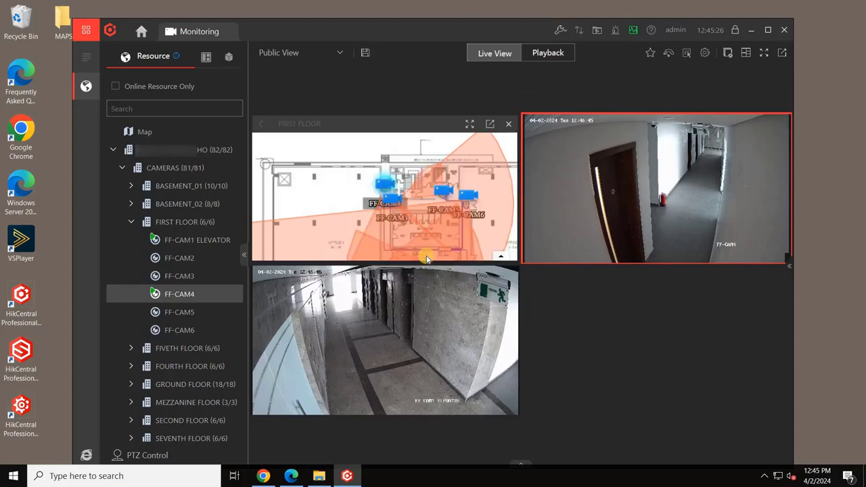
{"action": "left_click", "coordinate": [784, 30]}
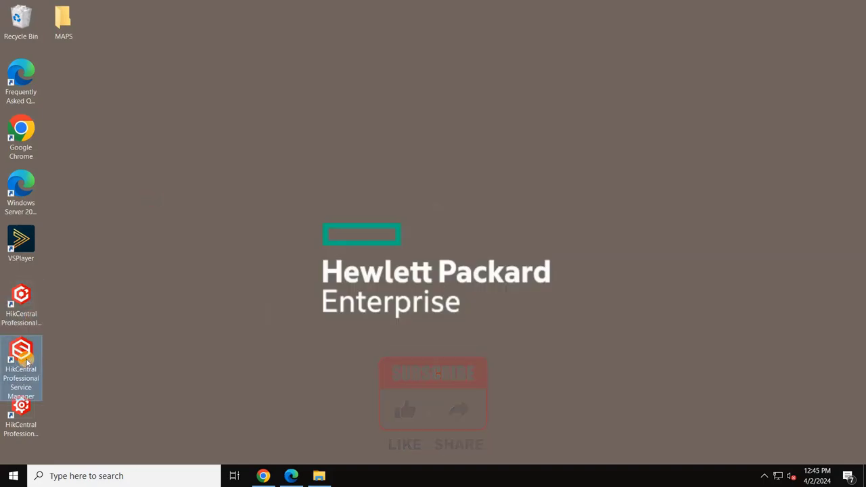
Step: Dismiss the Service Manager already-running notice and relaunch the Control Client
{"action": "double_click", "coordinate": [21, 365]}
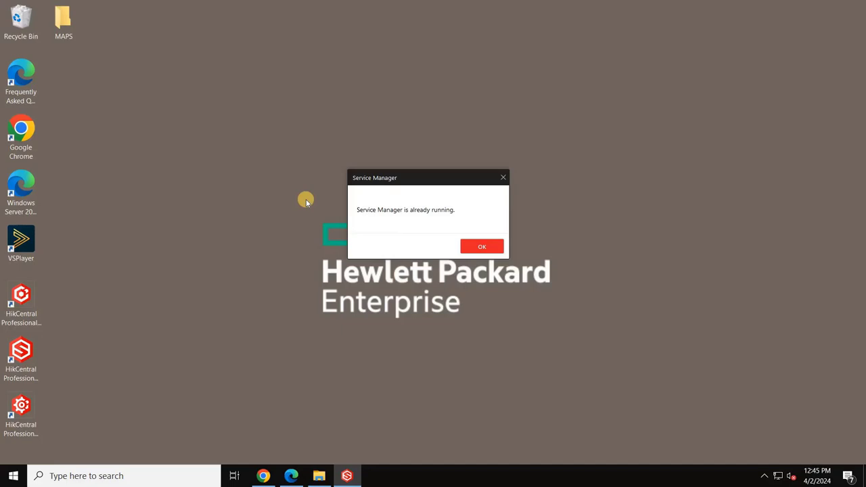
{"action": "left_click", "coordinate": [481, 247]}
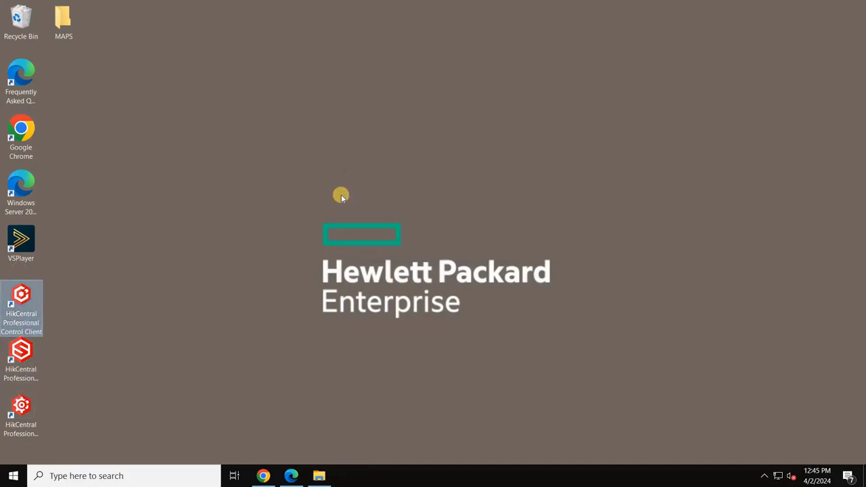
{"action": "double_click", "coordinate": [21, 304]}
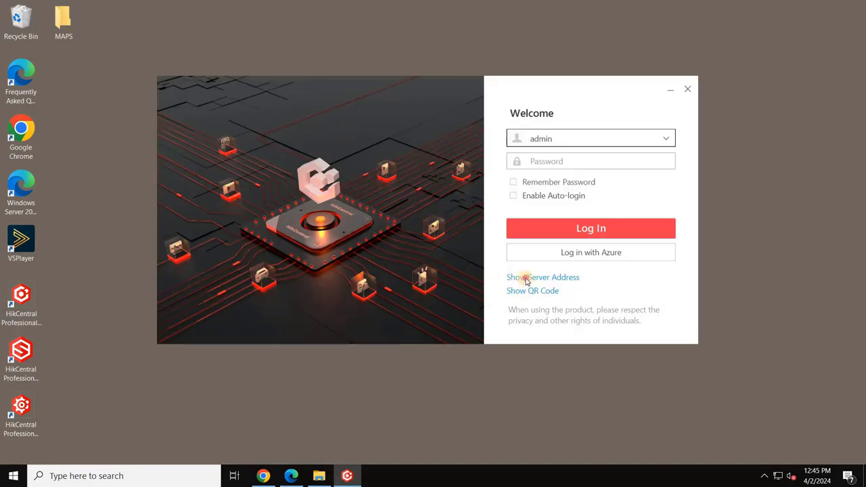
Step: Sign in against saved server 10.12.12.30 on port 443 to reach the module menu
{"action": "left_click", "coordinate": [542, 276]}
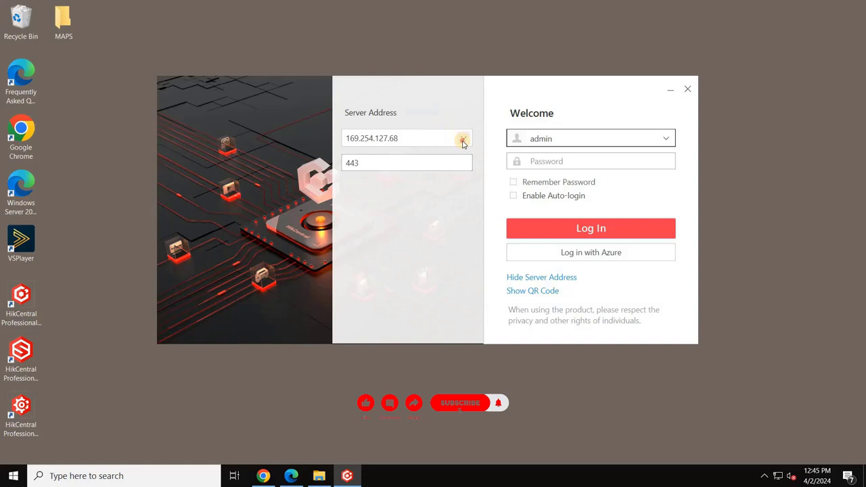
{"action": "left_click", "coordinate": [462, 138]}
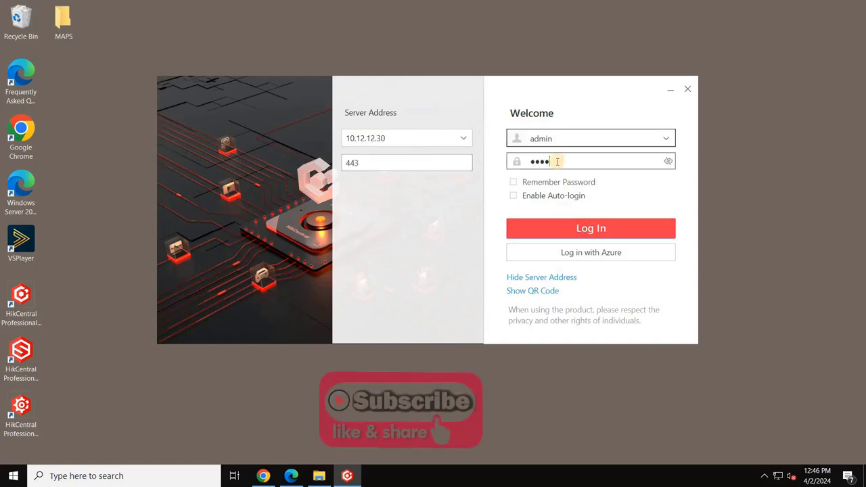
{"action": "left_click", "coordinate": [590, 228]}
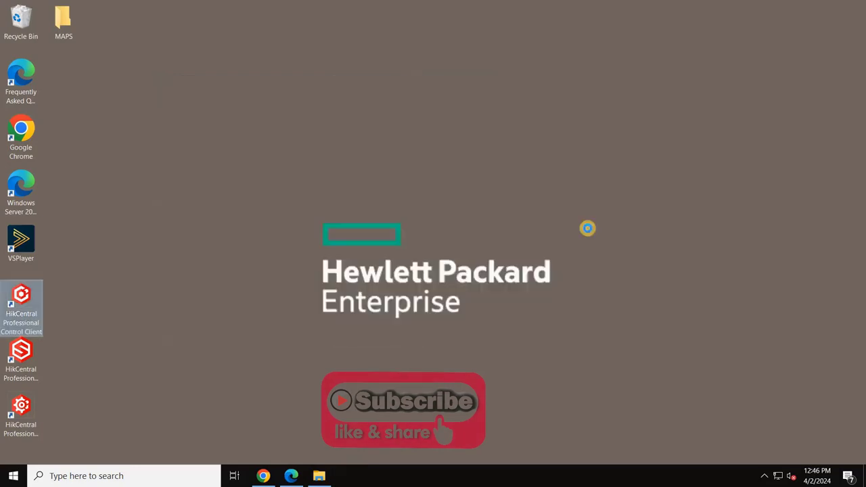
{"action": "double_click", "coordinate": [21, 309]}
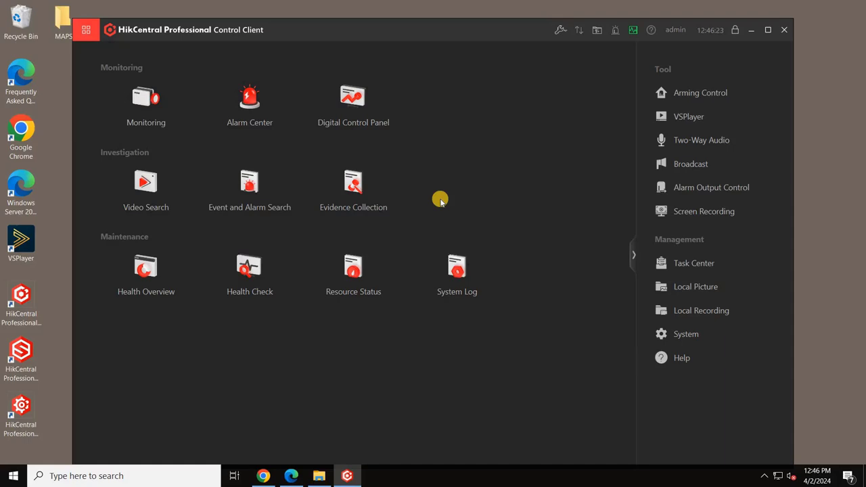
{"action": "mouse_move", "coordinate": [448, 187]}
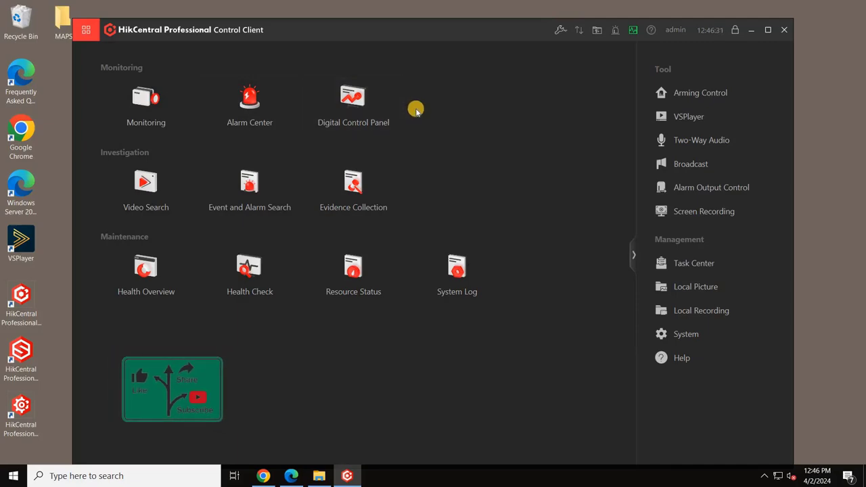
Step: In Monitoring, preview the elevator camera and FF-CAM2 from their FIRST FLOOR map icons
{"action": "left_click", "coordinate": [146, 106]}
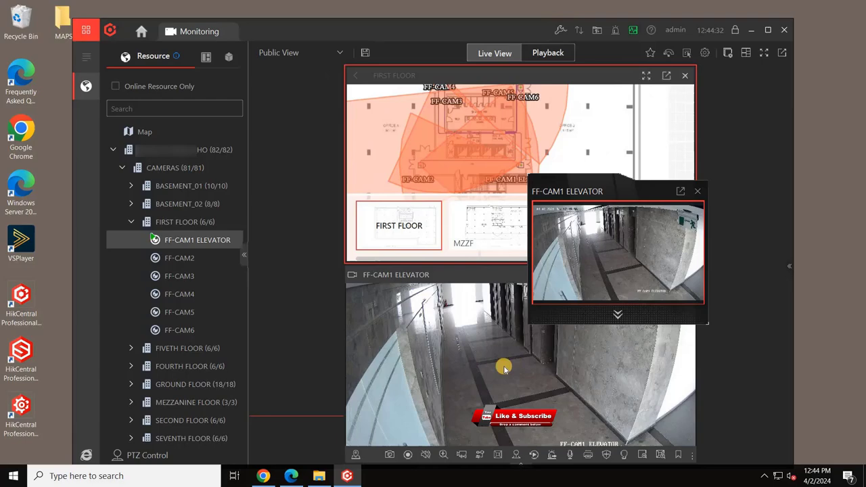
{"action": "left_click", "coordinate": [698, 191]}
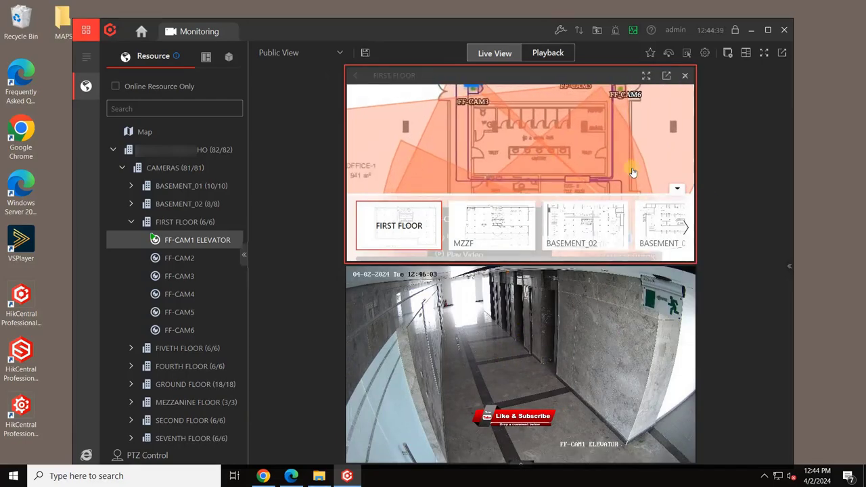
{"action": "left_click", "coordinate": [415, 241]}
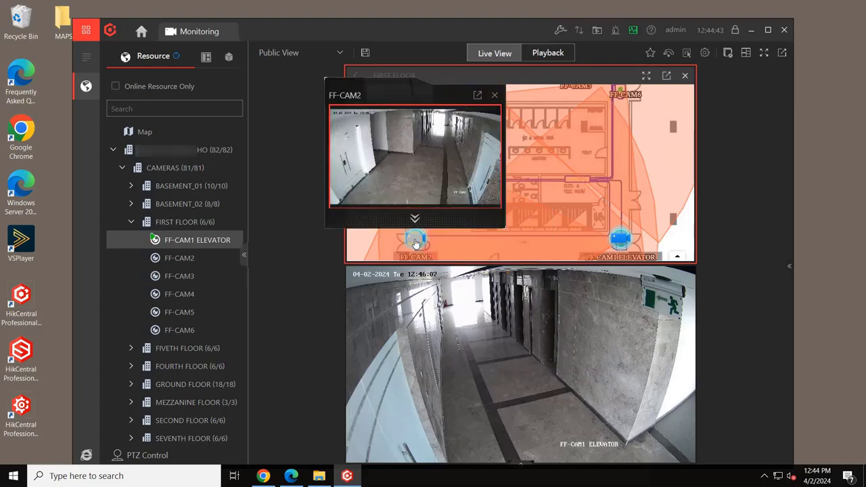
{"action": "left_click", "coordinate": [495, 94]}
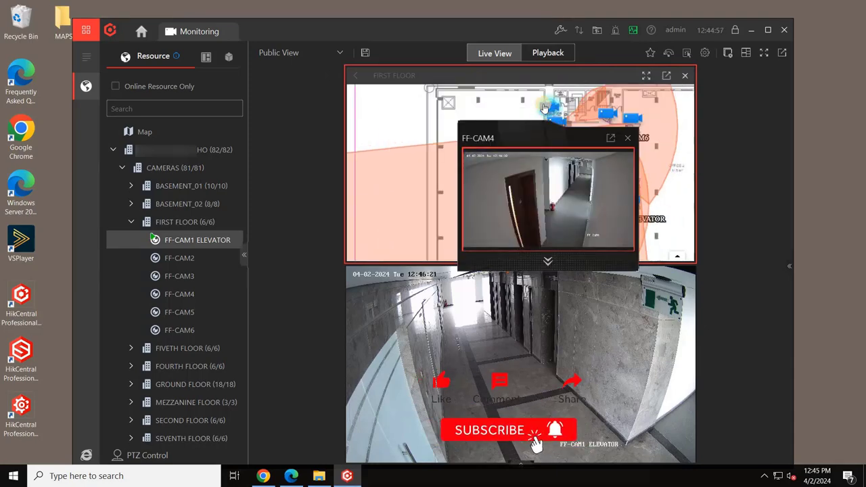
Step: Play FF-CAM4 live in the viewing area beside the map and elevator feed
{"action": "left_click", "coordinate": [627, 138]}
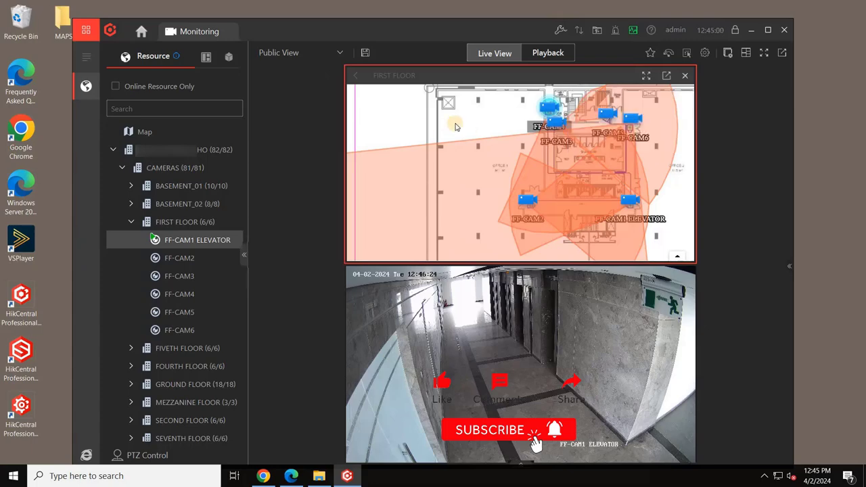
{"action": "left_click", "coordinate": [549, 106]}
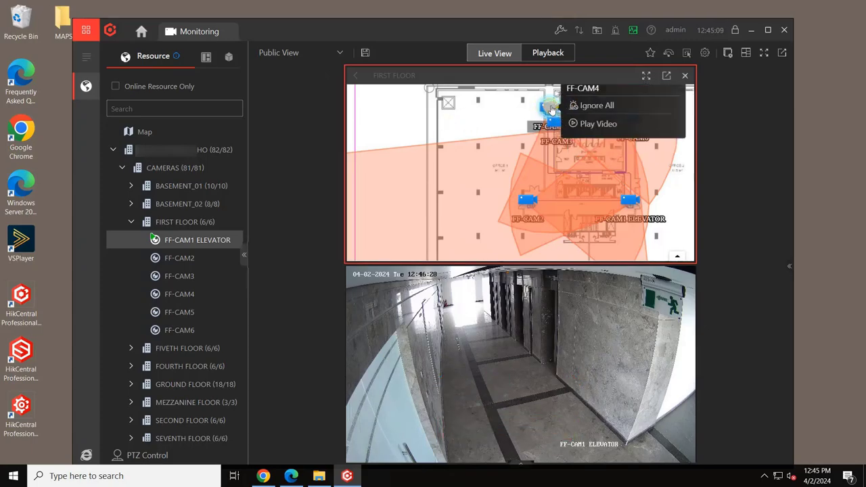
{"action": "left_click", "coordinate": [598, 123]}
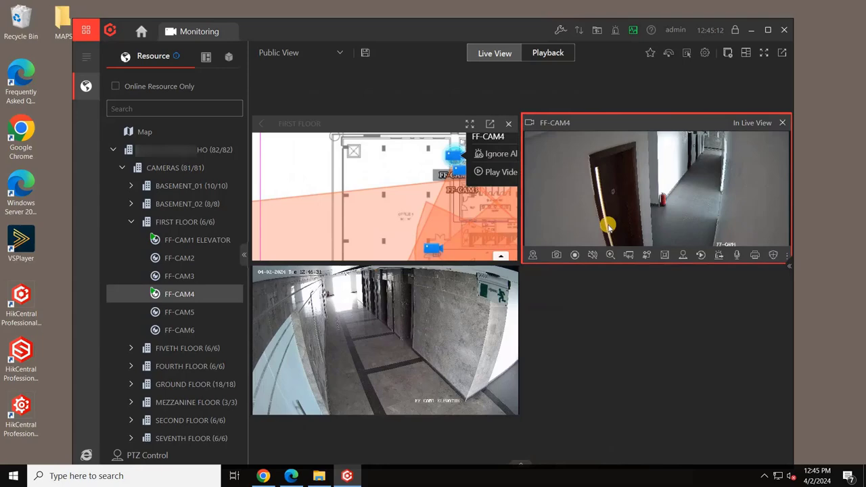